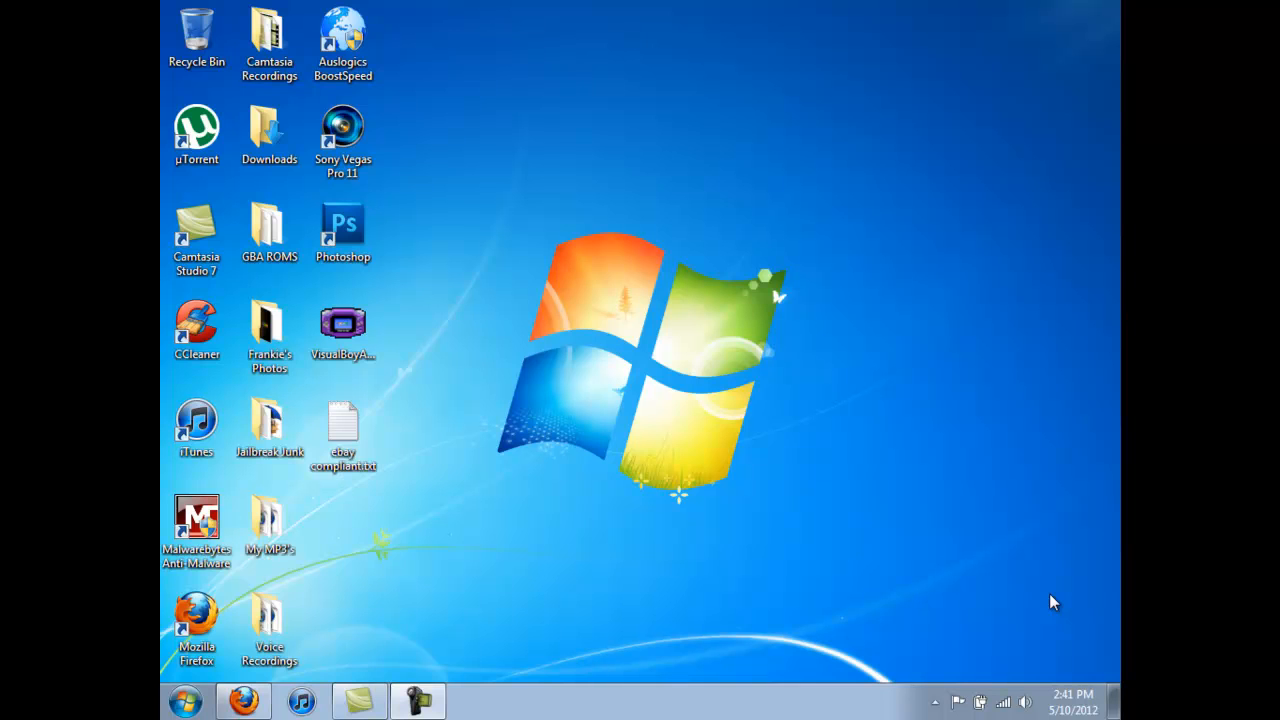
mouse_move(570, 298)
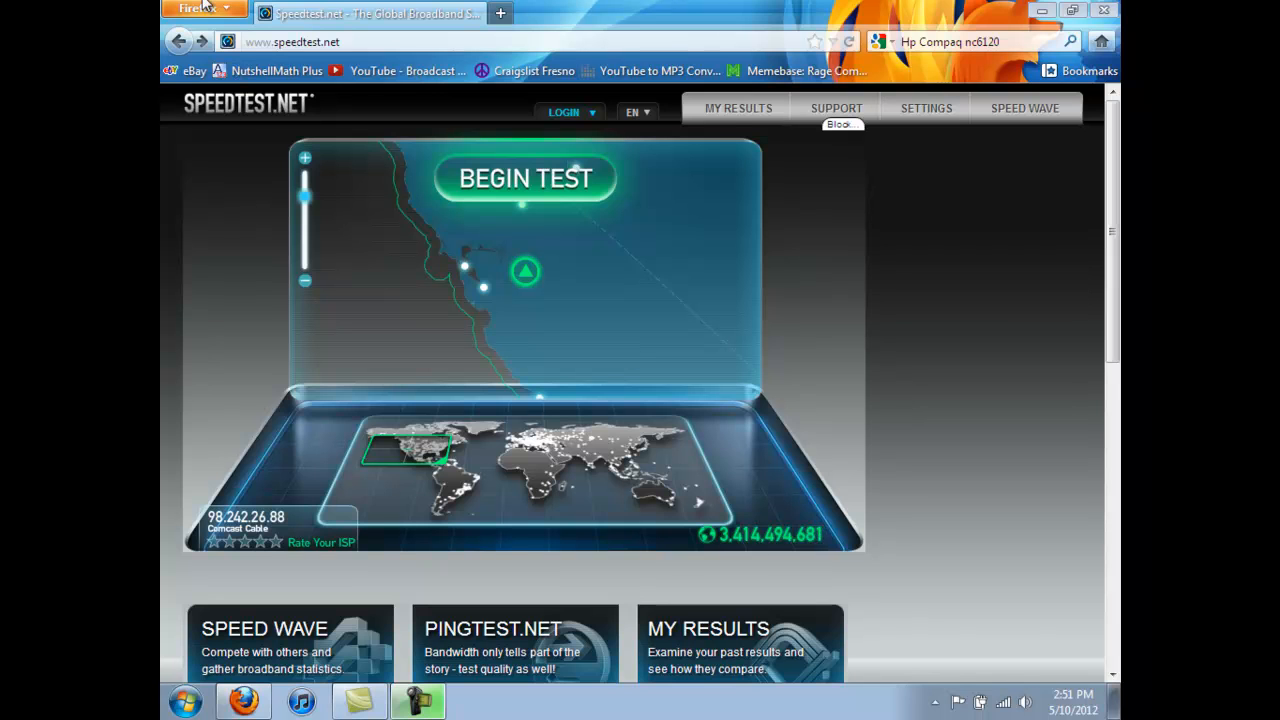
mouse_move(324, 436)
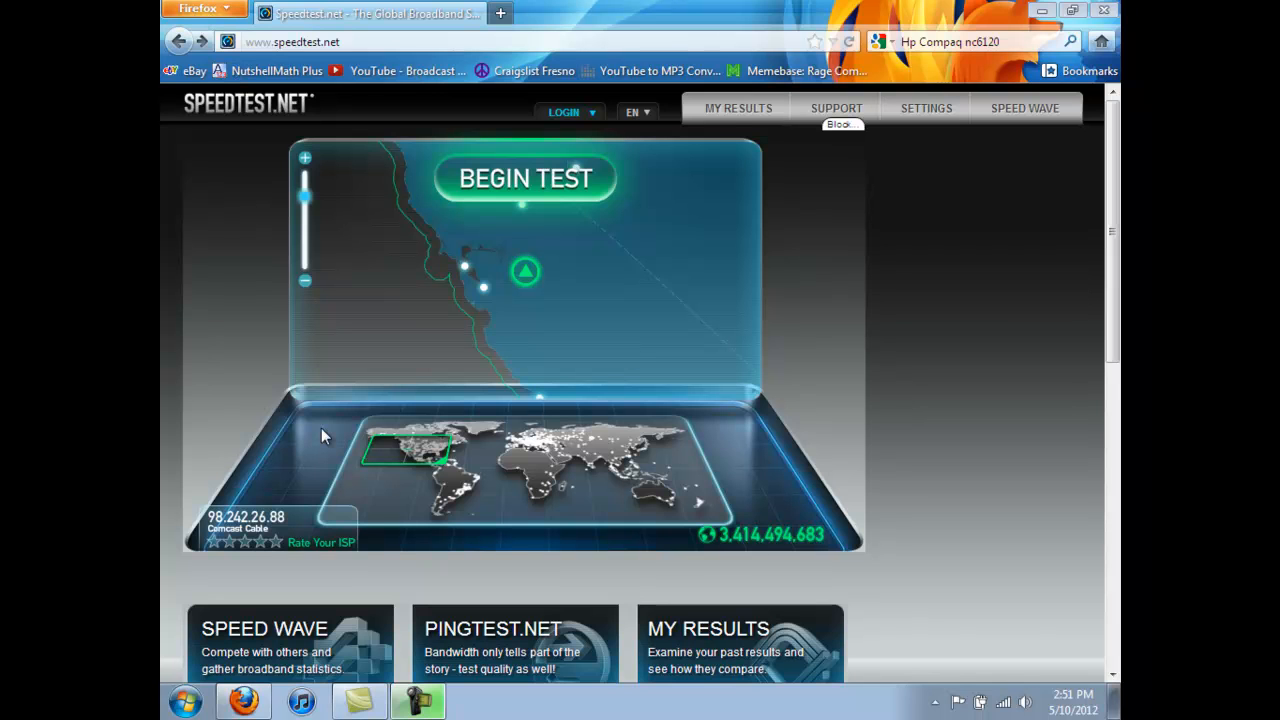
mouse_move(352, 568)
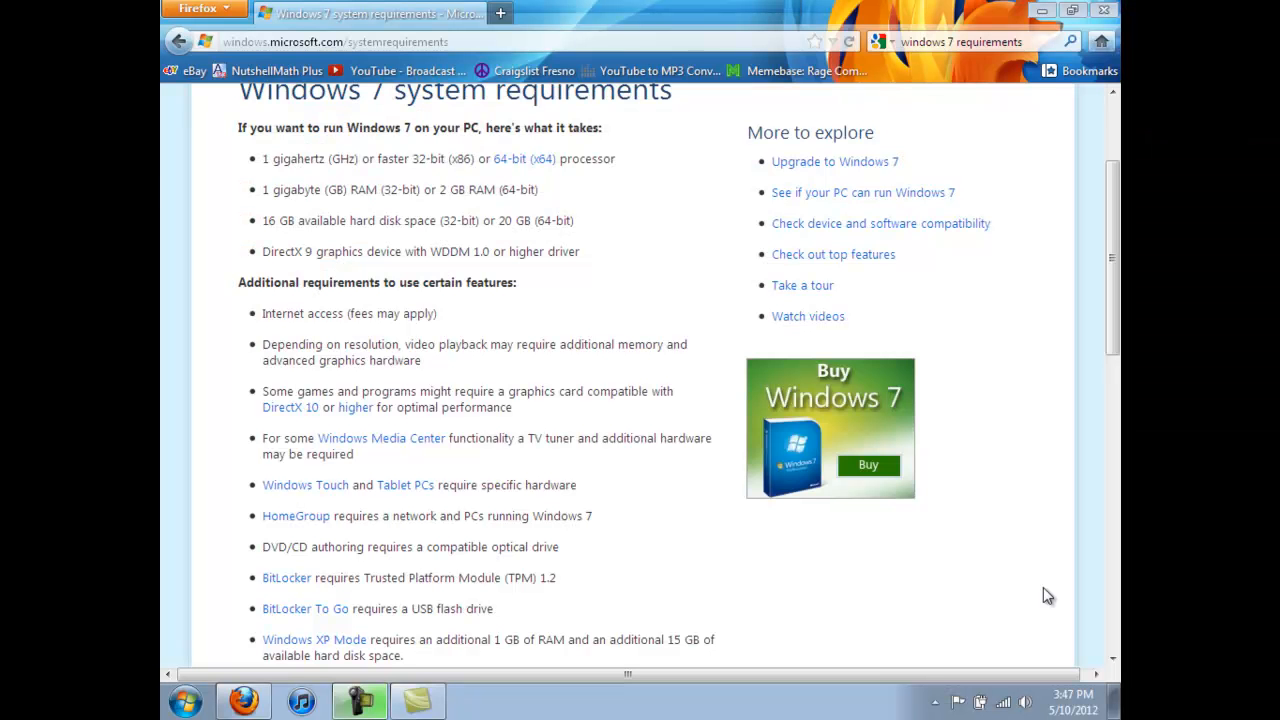
mouse_move(792, 452)
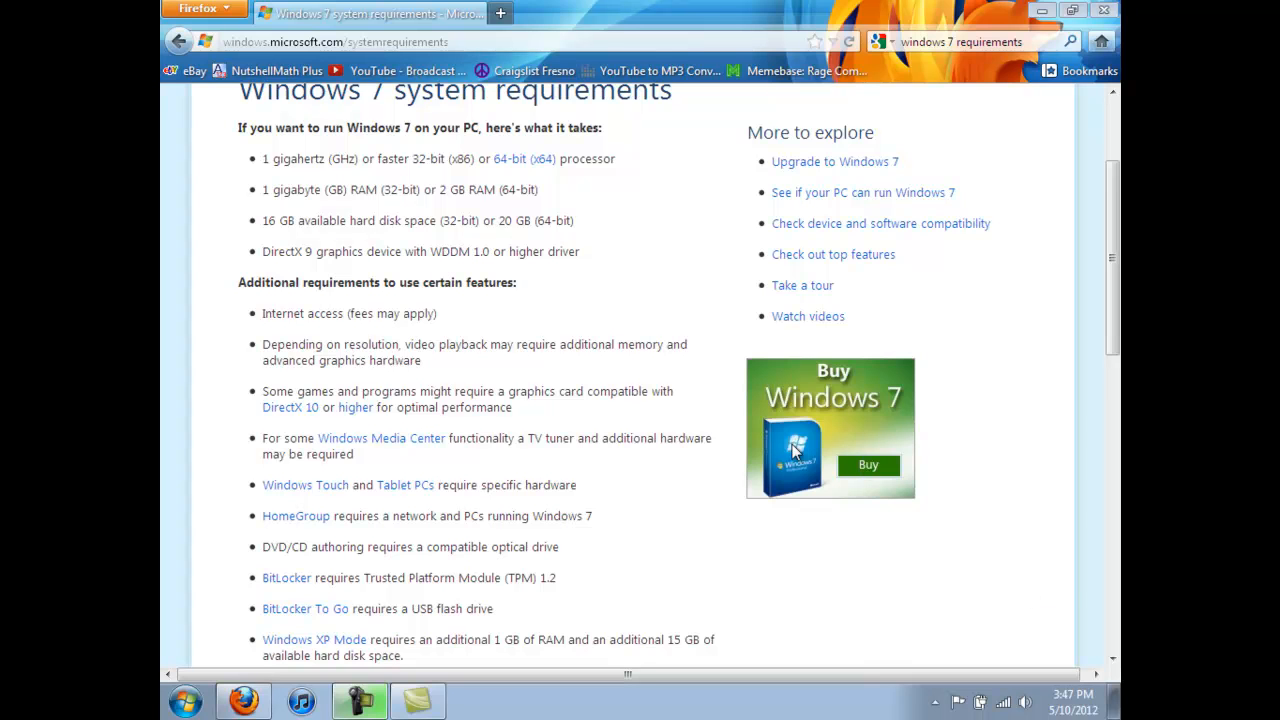
mouse_move(492, 244)
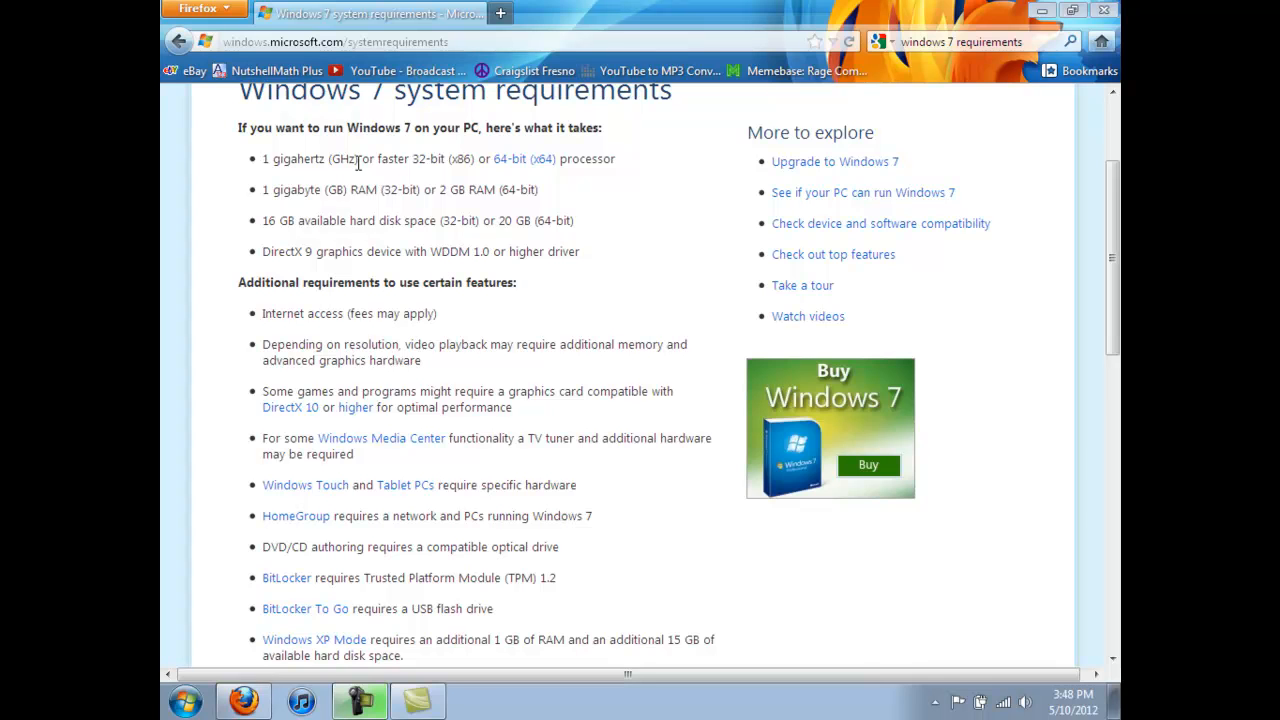
mouse_move(768, 178)
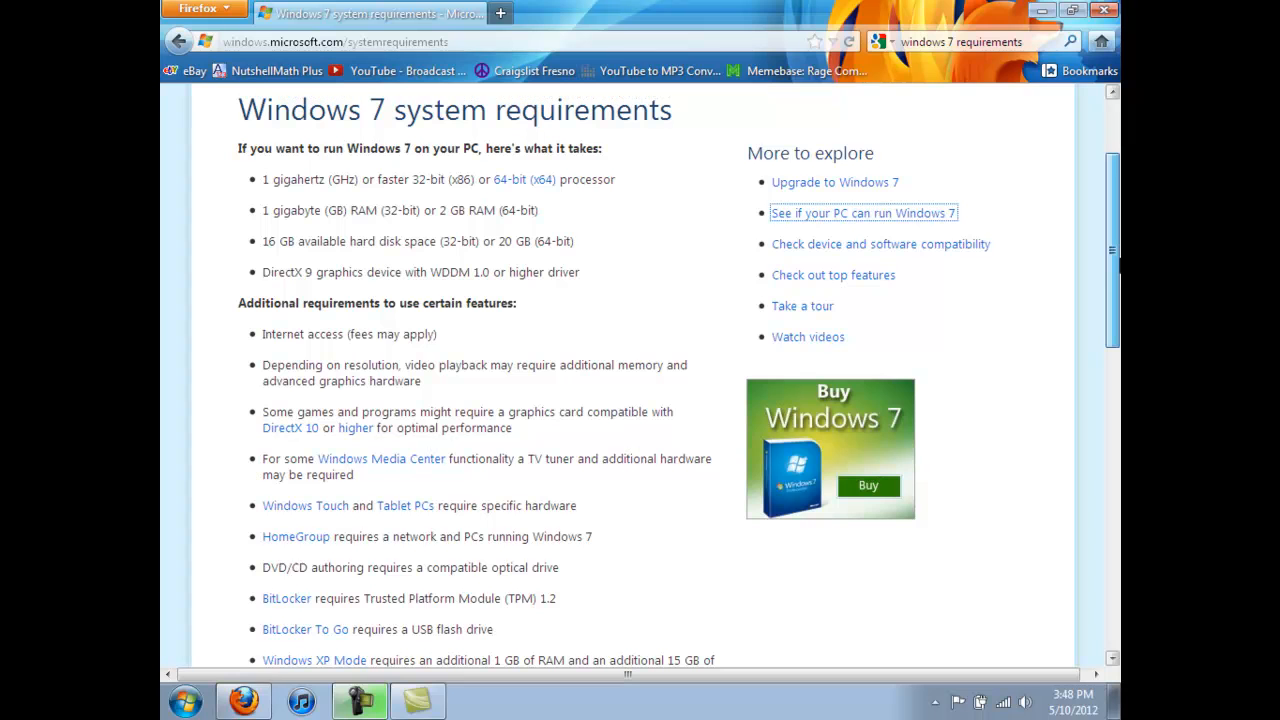
Scroll through the Windows 7 requirements page and briefly highlight its heading.
scroll(down, 3)
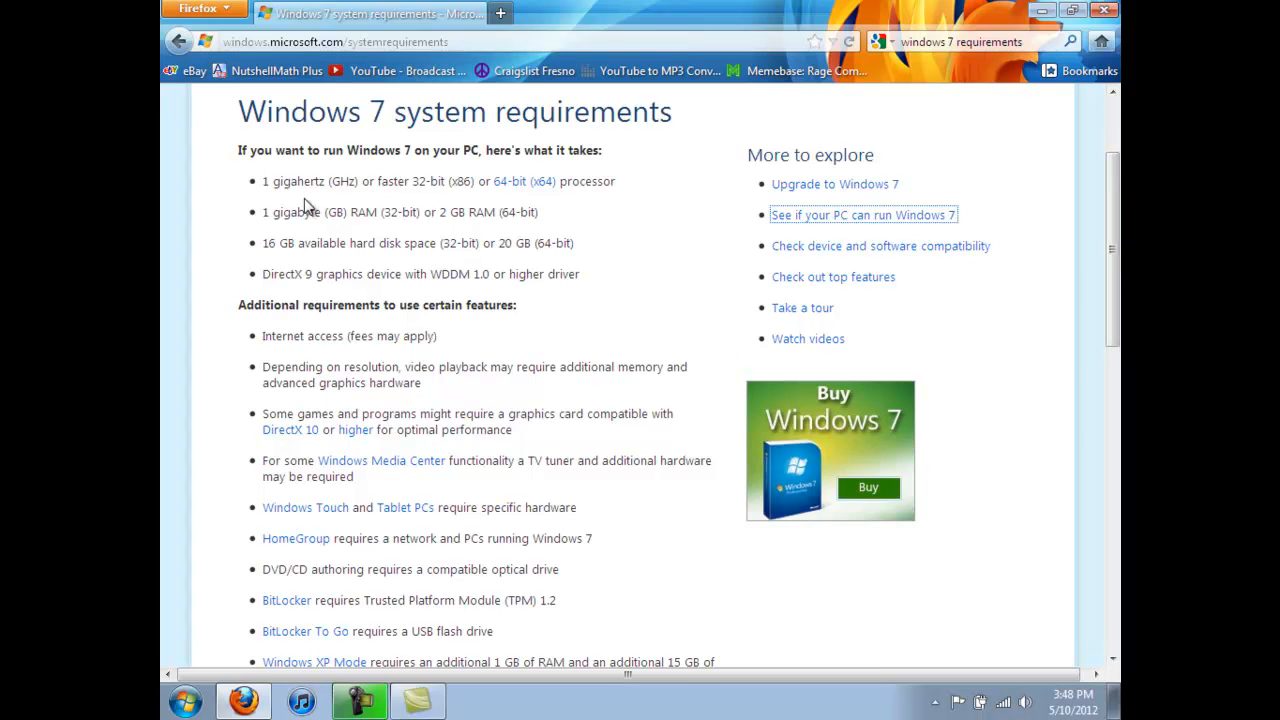
mouse_move(356, 180)
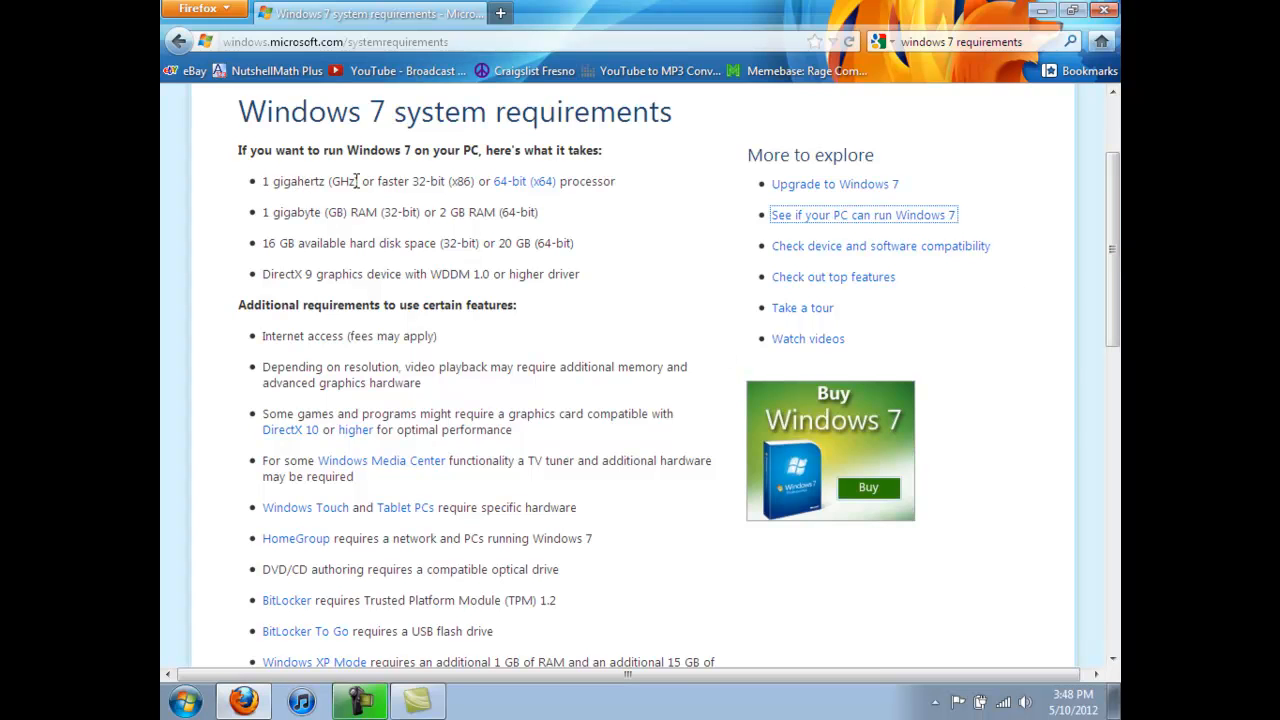
mouse_move(336, 262)
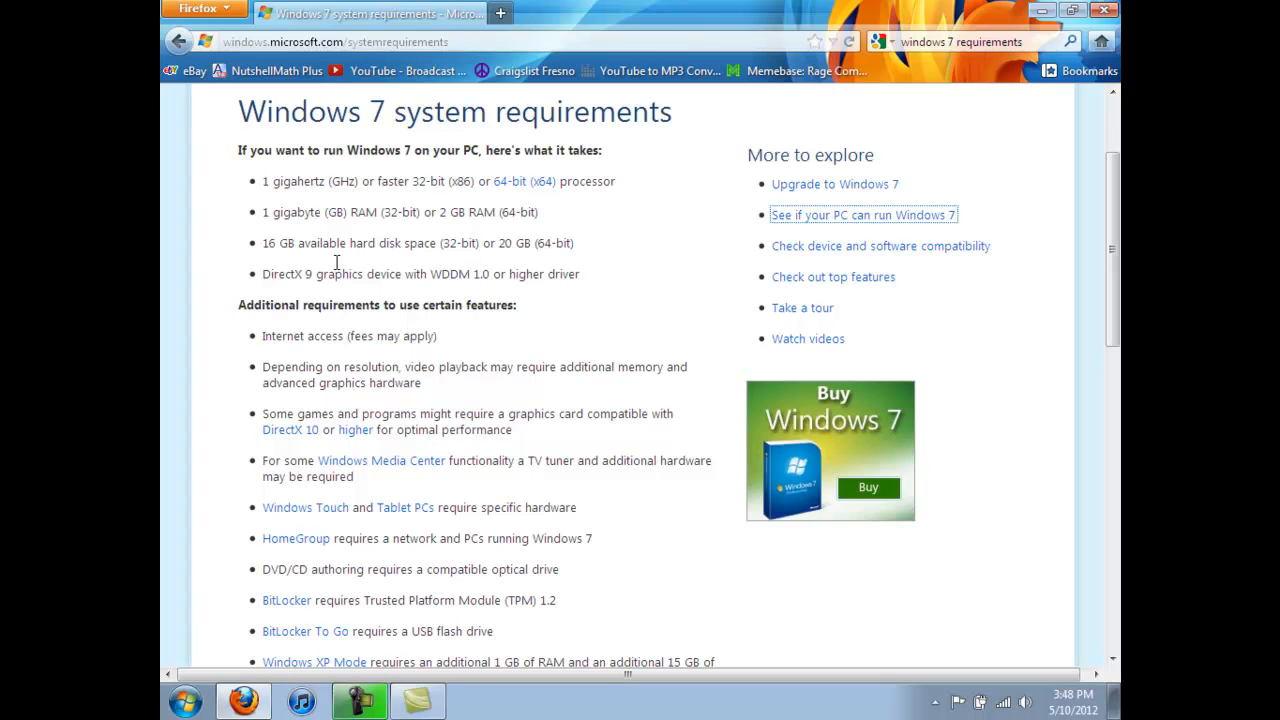
double_click(264, 112)
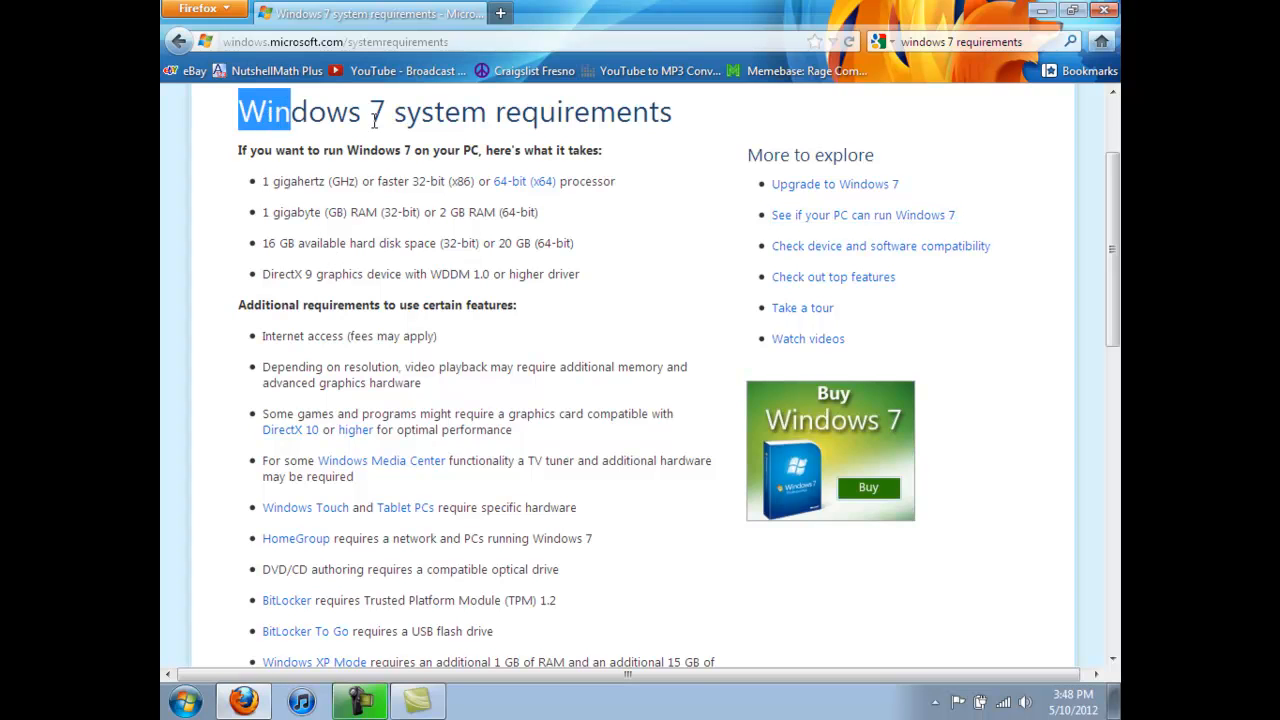
click(440, 124)
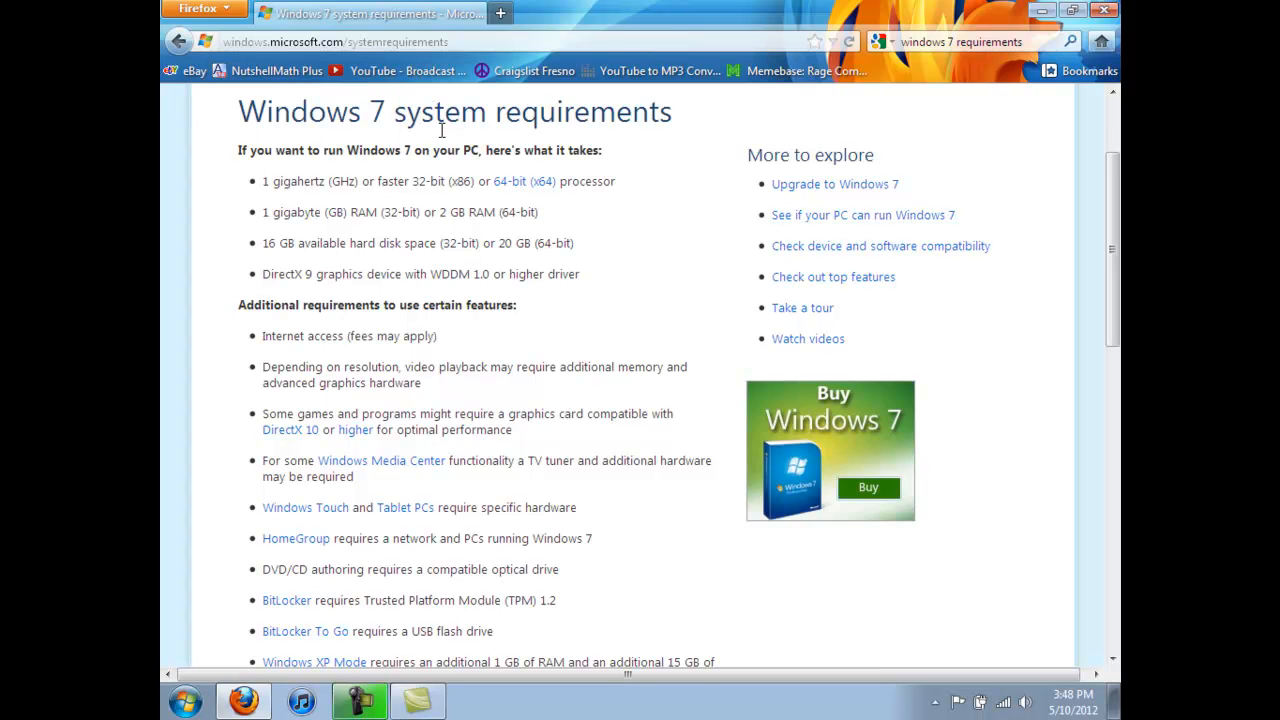